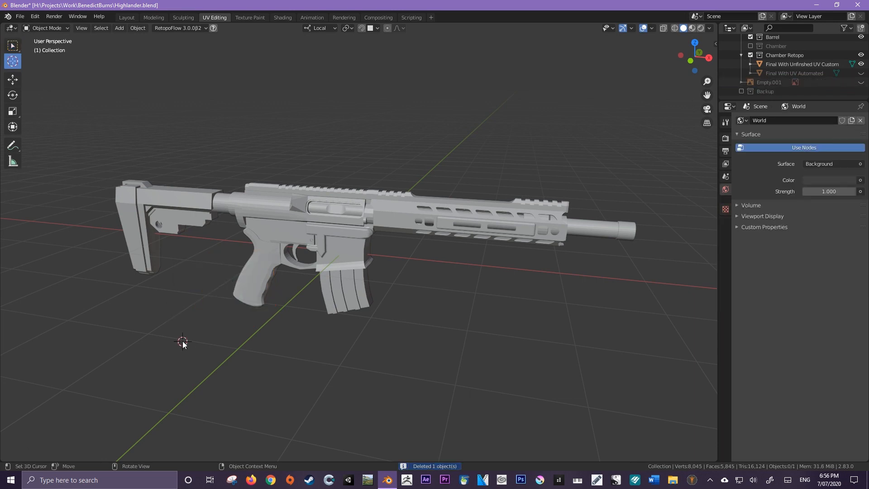
# Add a cube mesh at the 3D cursor beside the rifle
pyautogui.click(119, 28)
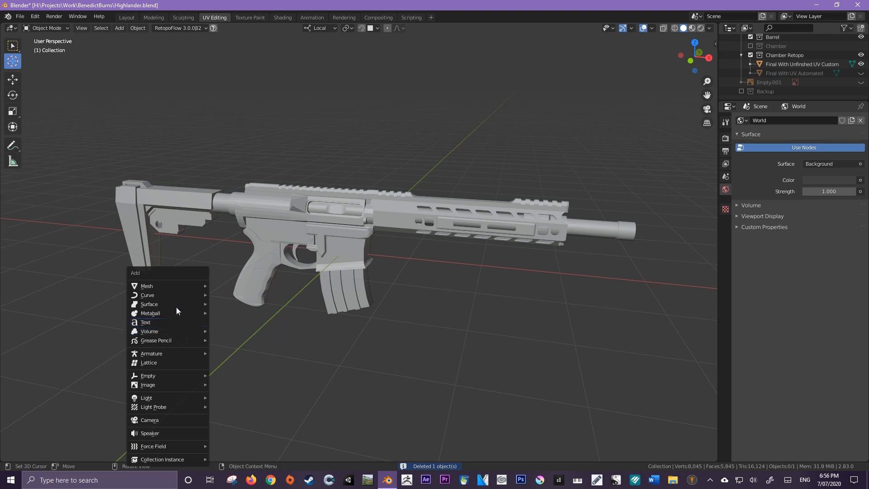
pyautogui.click(147, 286)
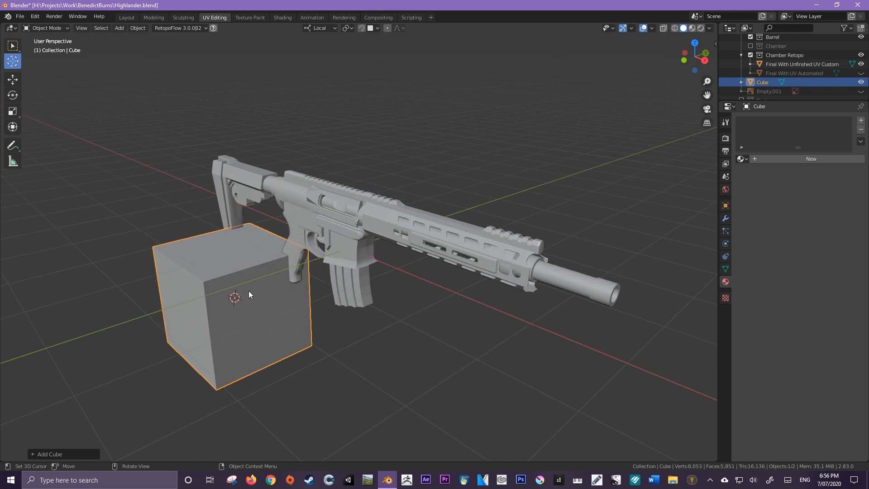
pyautogui.moveTo(235, 302)
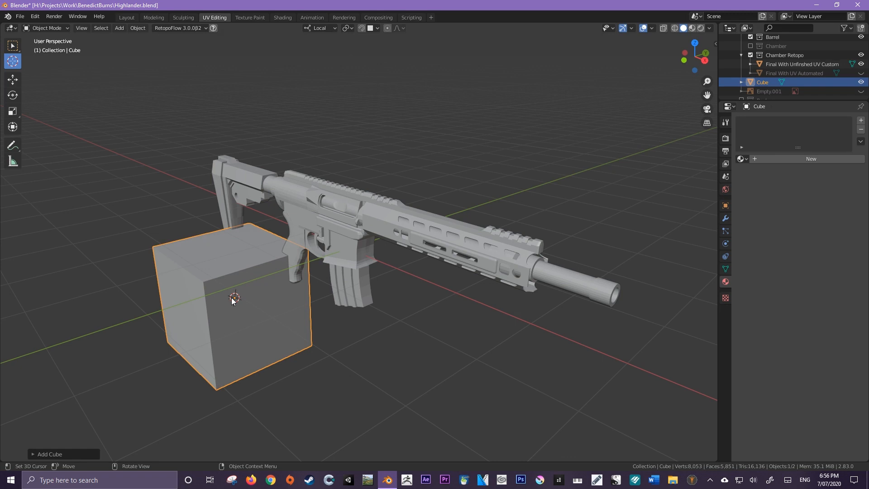
pyautogui.moveTo(235, 301)
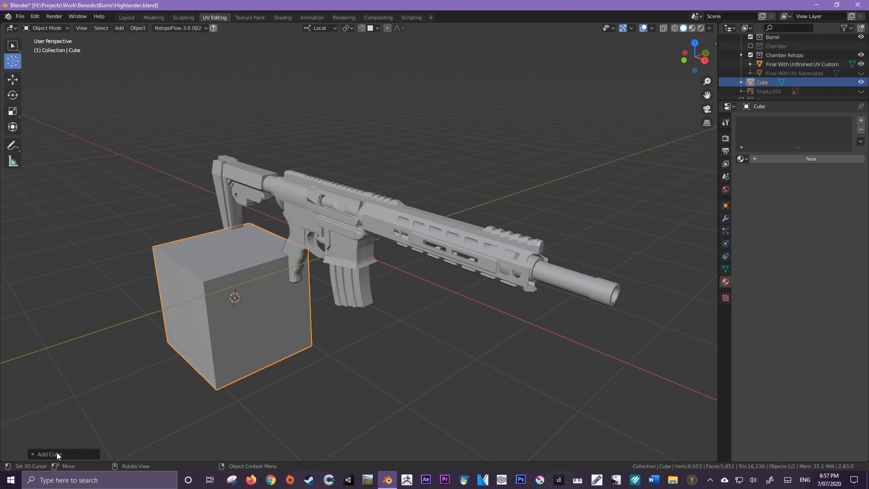
pyautogui.moveTo(42, 459)
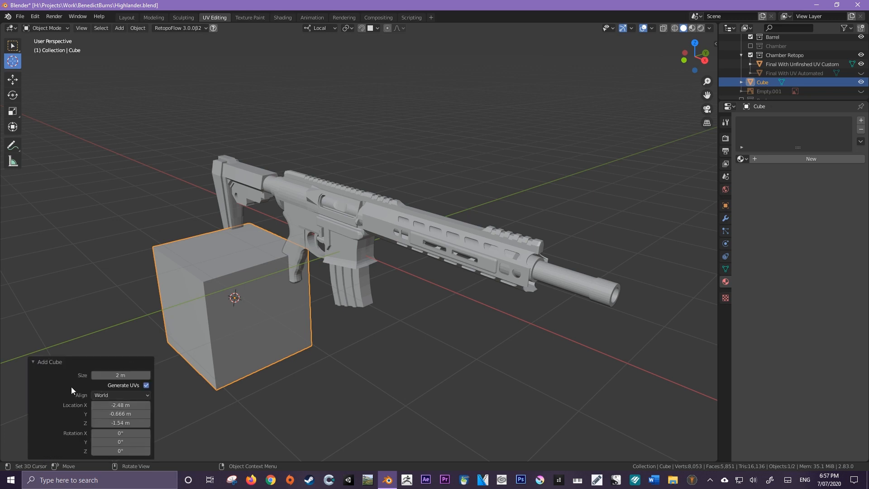
pyautogui.moveTo(119, 405)
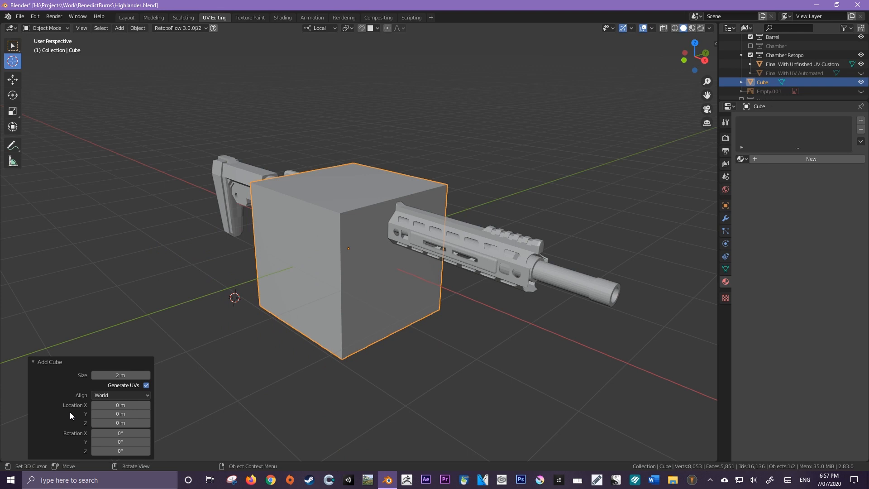
pyautogui.moveTo(104, 404)
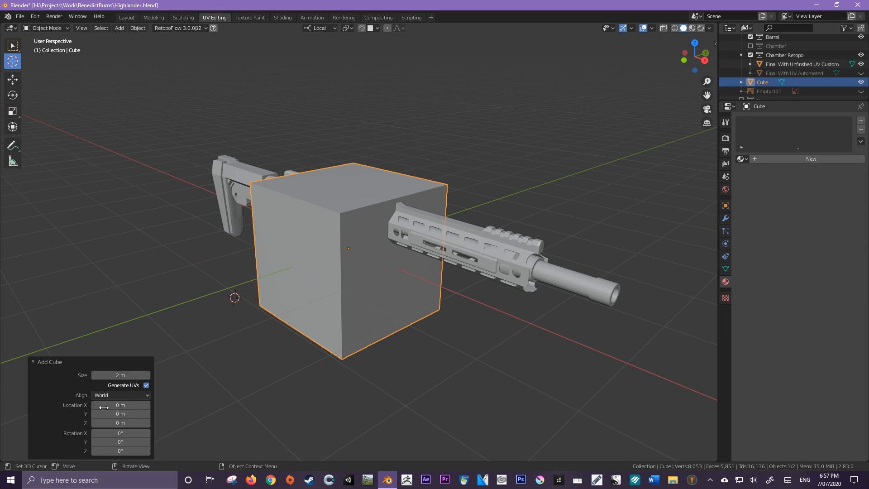
pyautogui.moveTo(288, 290)
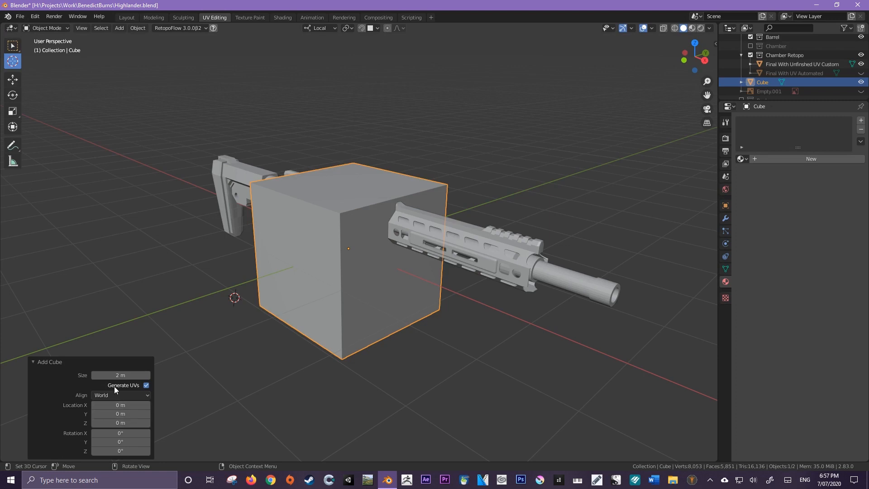
pyautogui.moveTo(120, 422)
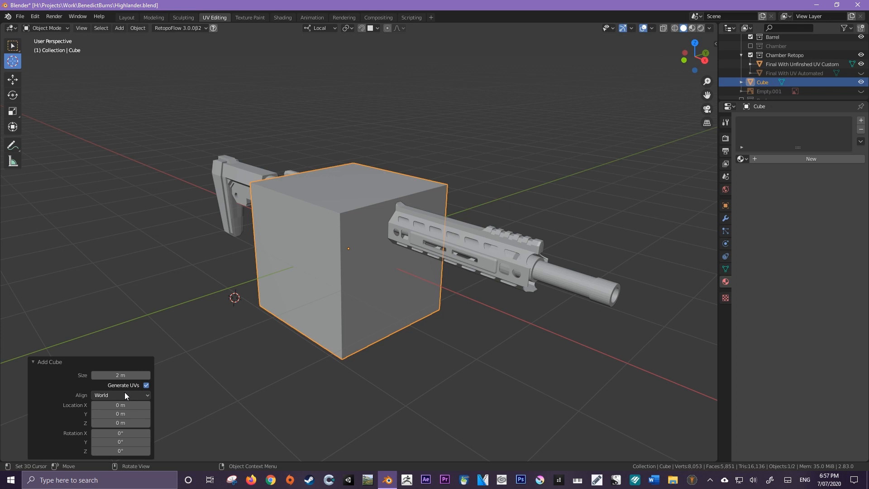
# Zero the cube's location so it sits at the world origin over the rifle
pyautogui.click(119, 395)
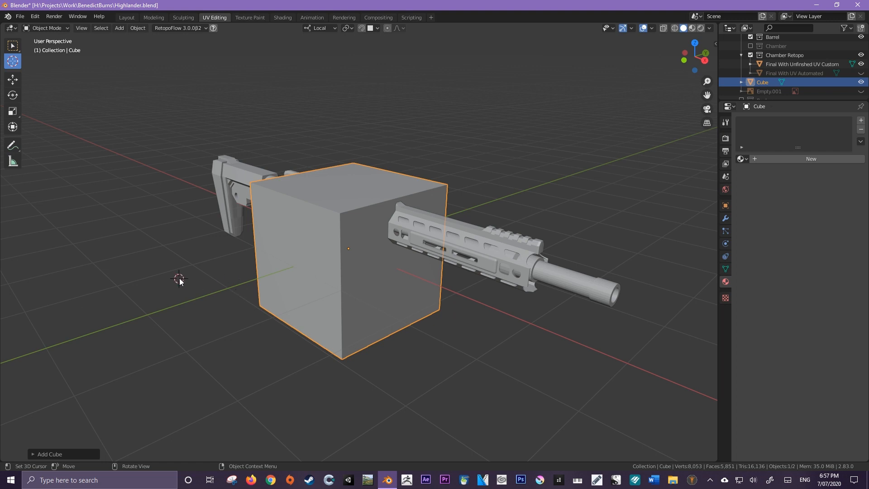
pyautogui.moveTo(158, 179)
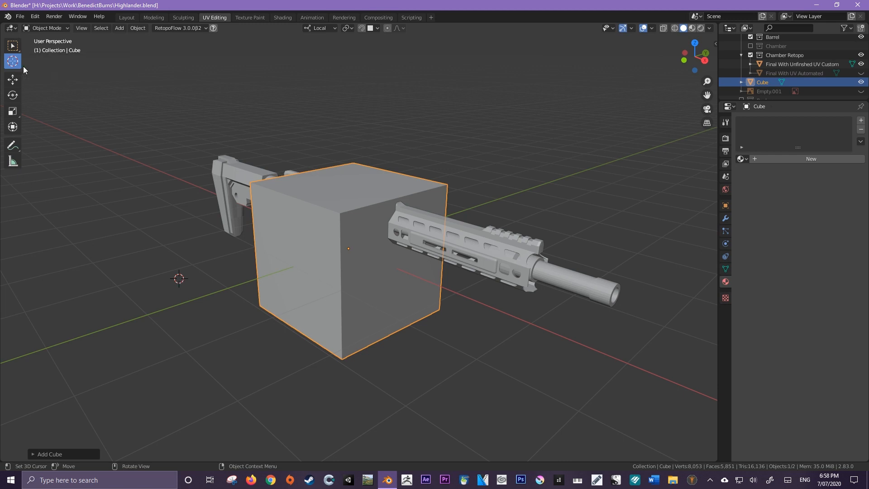
pyautogui.moveTo(12, 61)
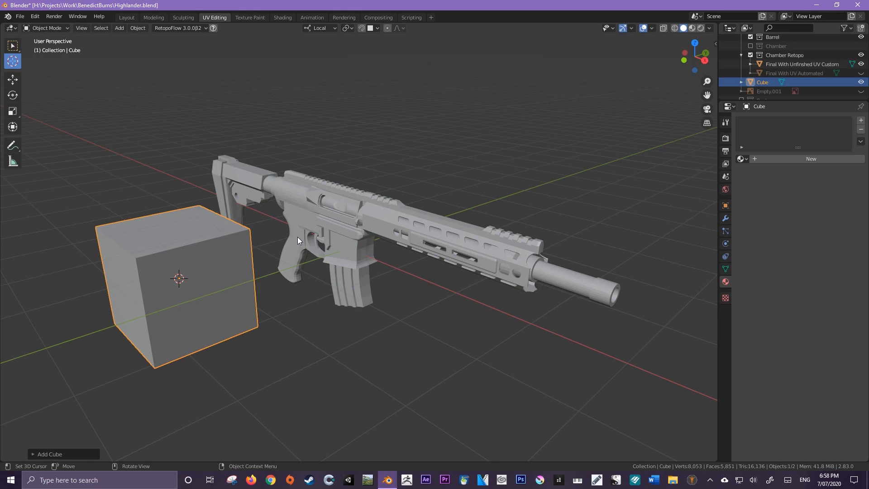
pyautogui.moveTo(338, 271)
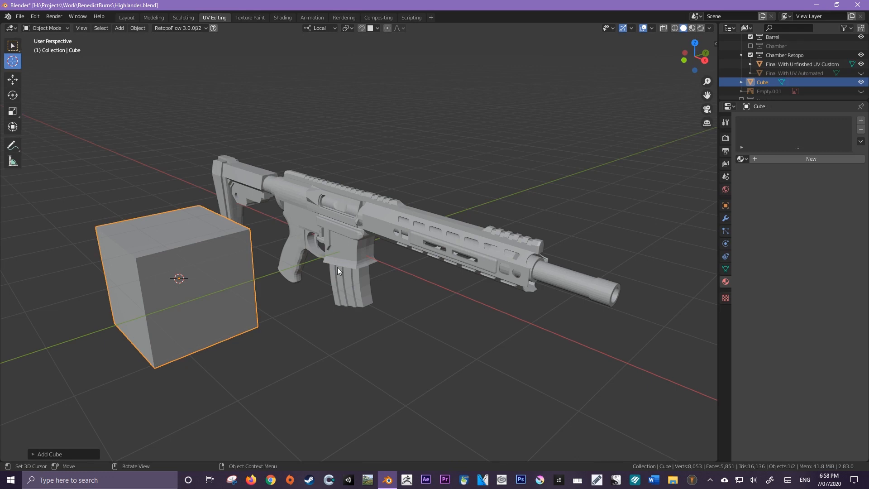
# Orbit the view to see the cube beside the rifle and the receiver
pyautogui.moveTo(338, 271); pyautogui.dragTo(370, 272)
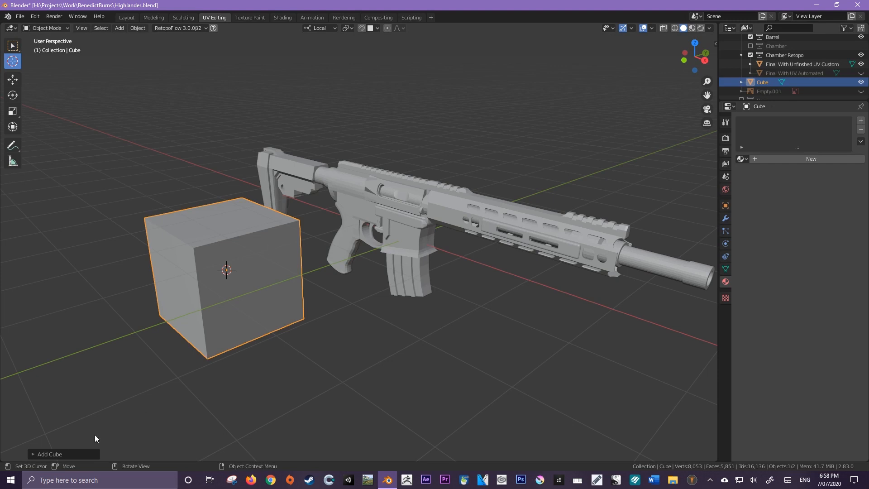
pyautogui.moveTo(314, 227)
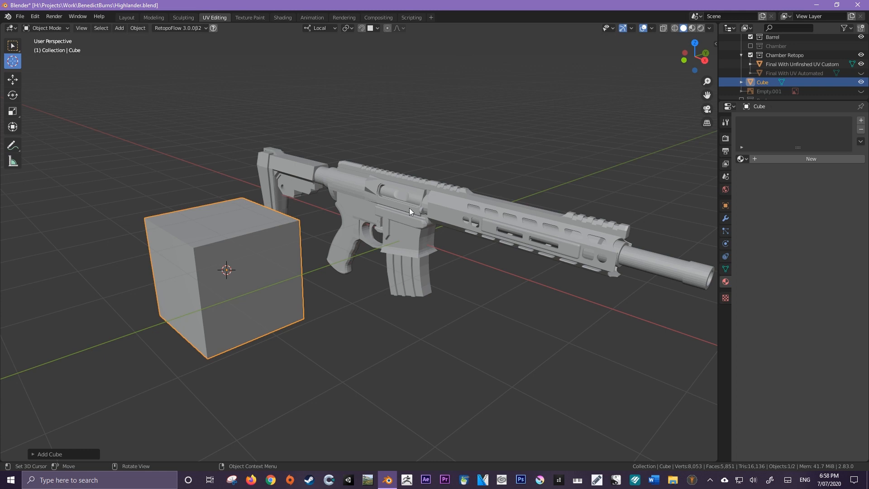
pyautogui.moveTo(299, 227)
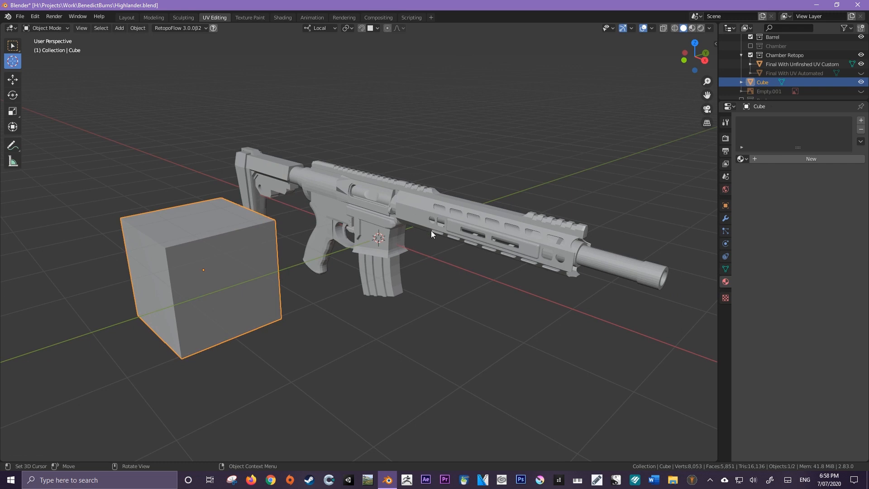
pyautogui.moveTo(291, 250)
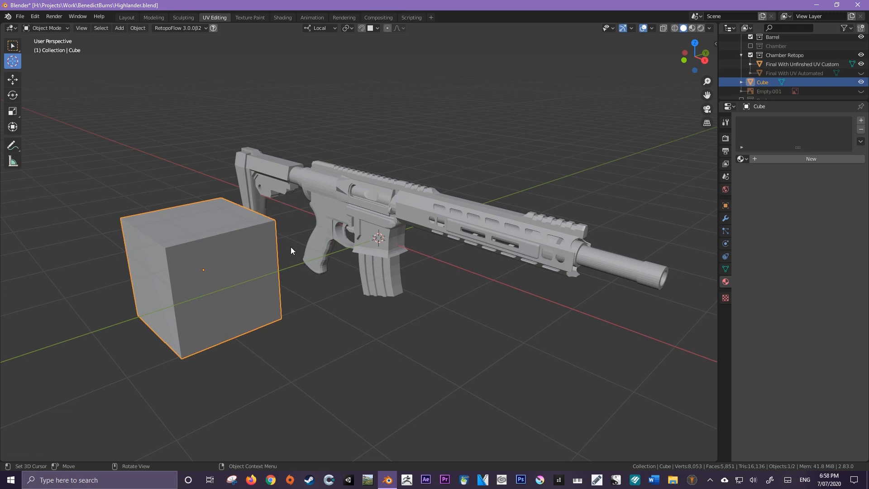
pyautogui.moveTo(282, 236)
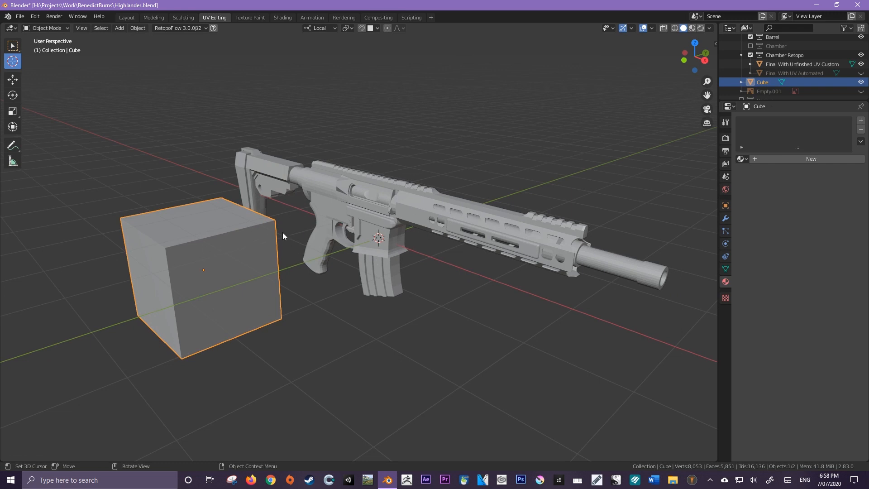
# Snap the cube to the 3D cursor on the rifle's receiver
pyautogui.press('shift+s')
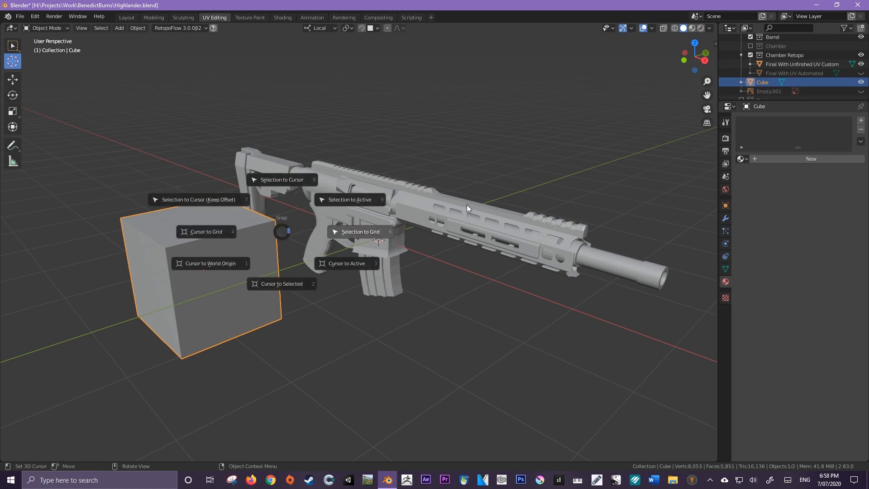
pyautogui.moveTo(287, 185)
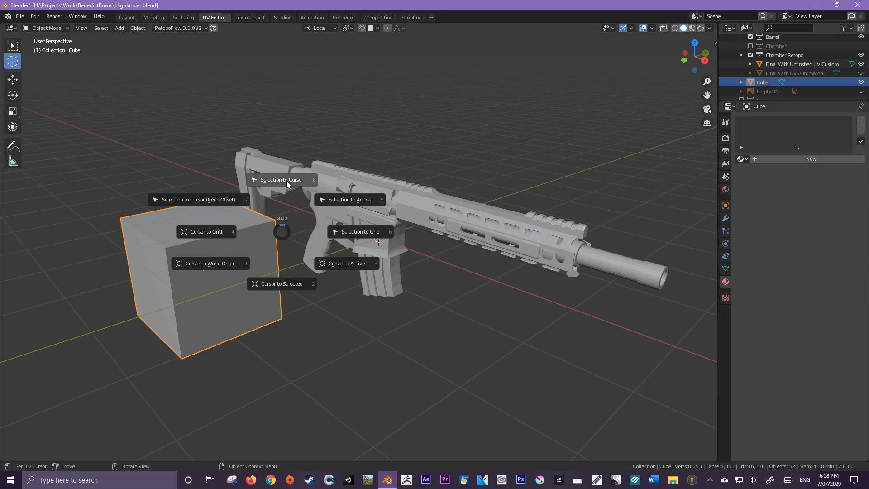
pyautogui.moveTo(282, 179)
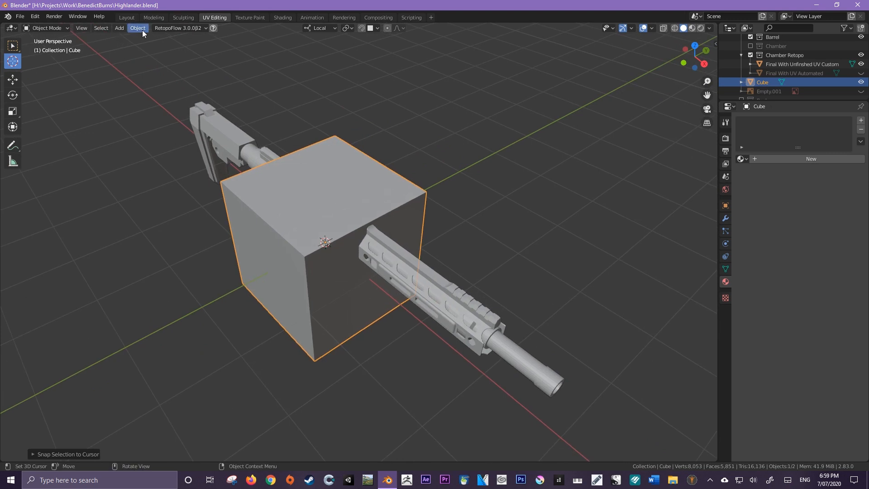
pyautogui.click(137, 28)
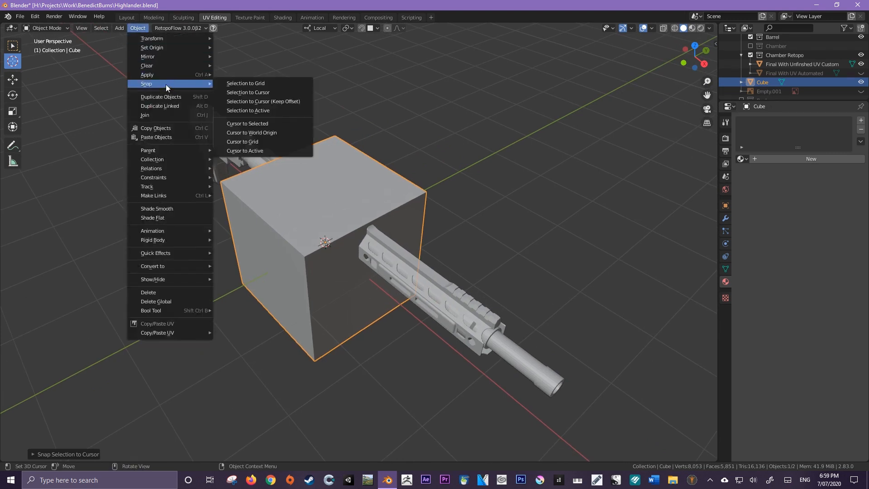
pyautogui.moveTo(264, 110)
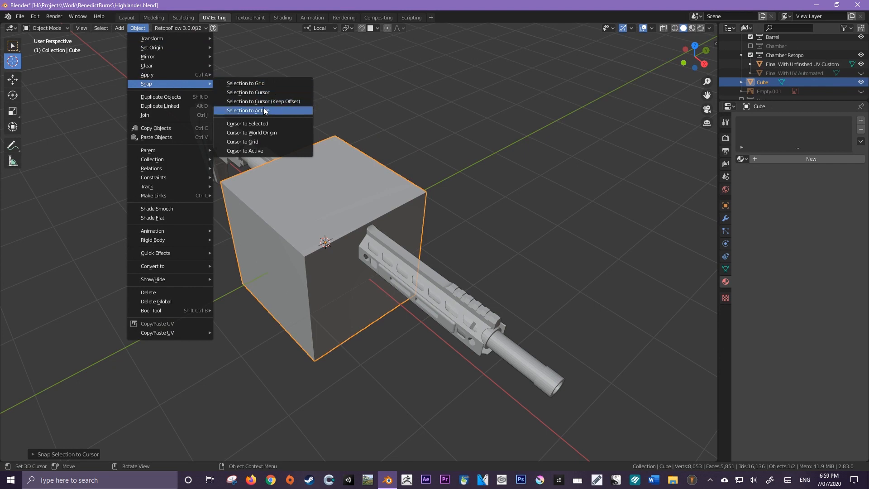
pyautogui.moveTo(256, 125)
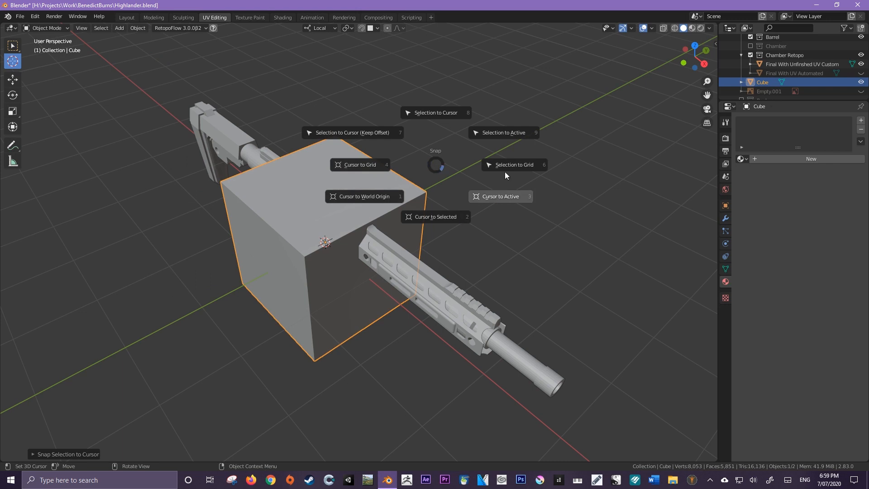
pyautogui.moveTo(360, 164)
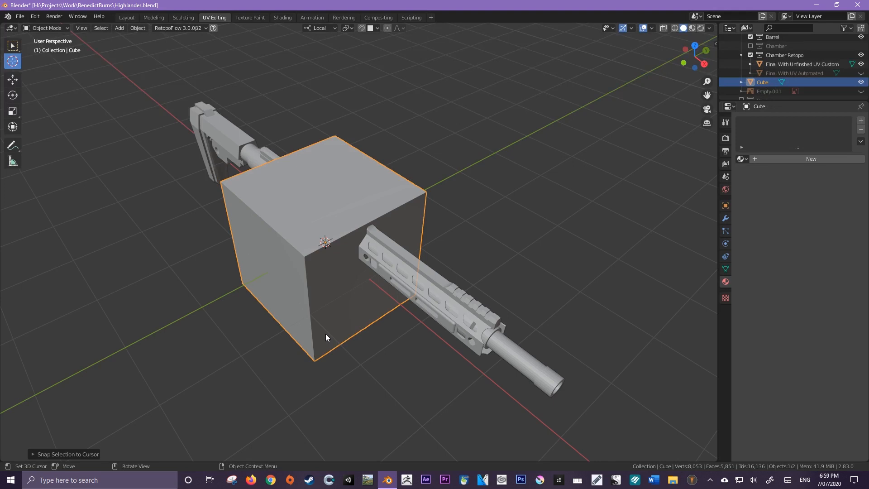
pyautogui.moveTo(324, 289)
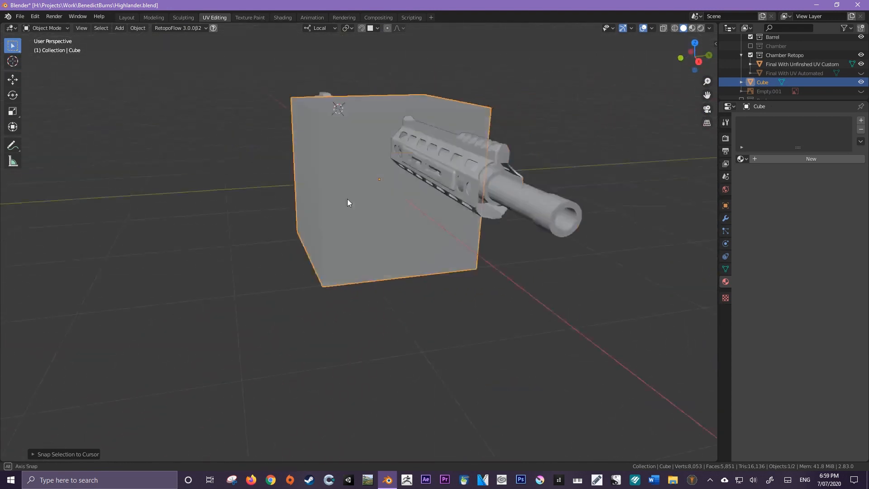
# Orbit around the handguard to place the cursor at the barrel ring centre
pyautogui.moveTo(348, 203); pyautogui.dragTo(395, 207)
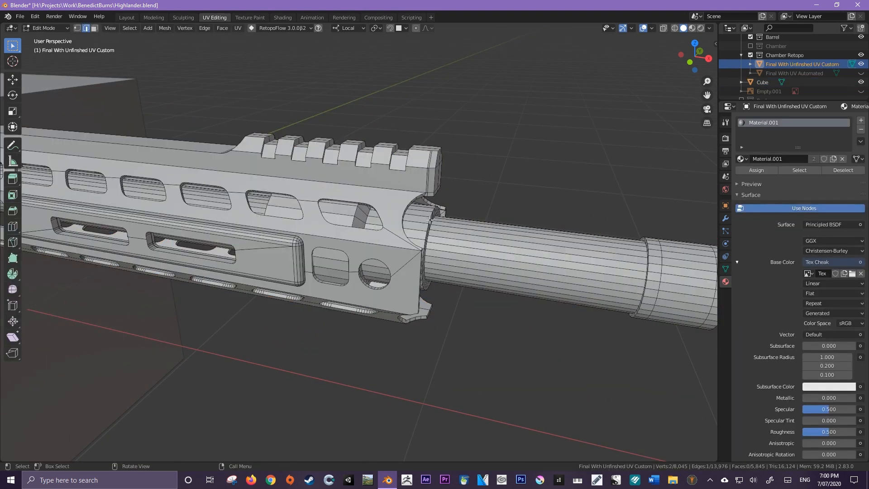
pyautogui.moveTo(79, 28)
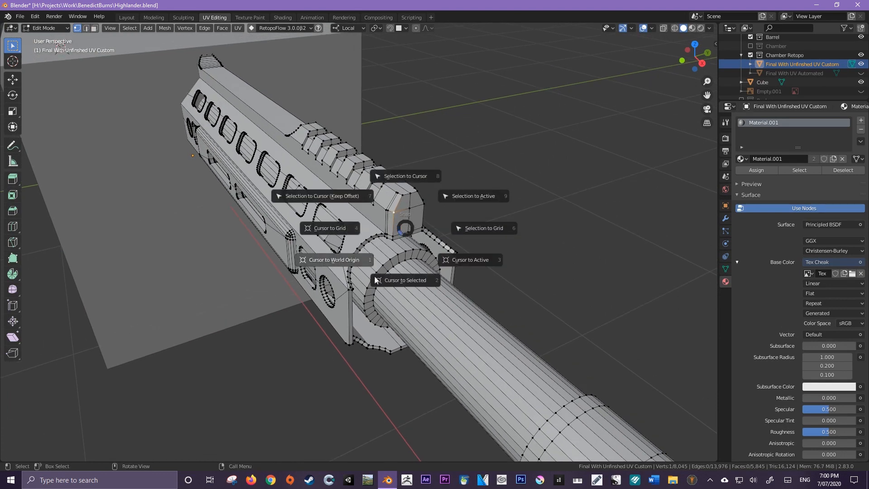
pyautogui.moveTo(404, 280)
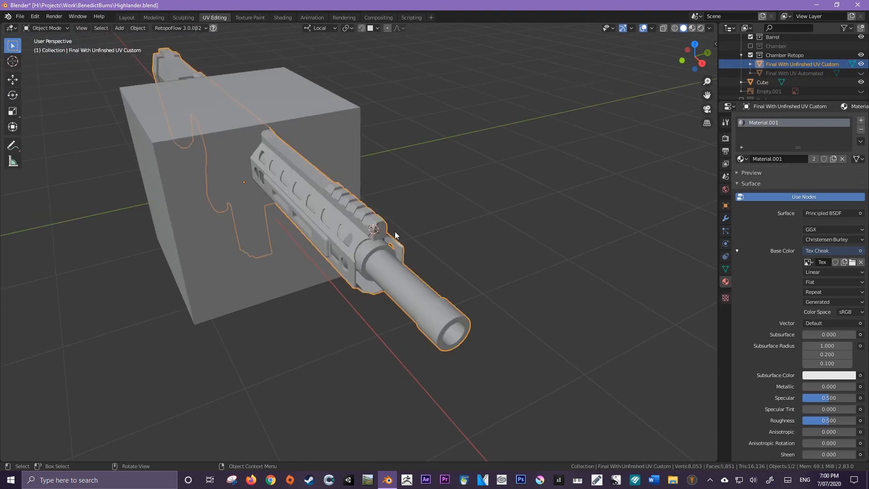
pyautogui.moveTo(396, 235); pyautogui.dragTo(319, 262)
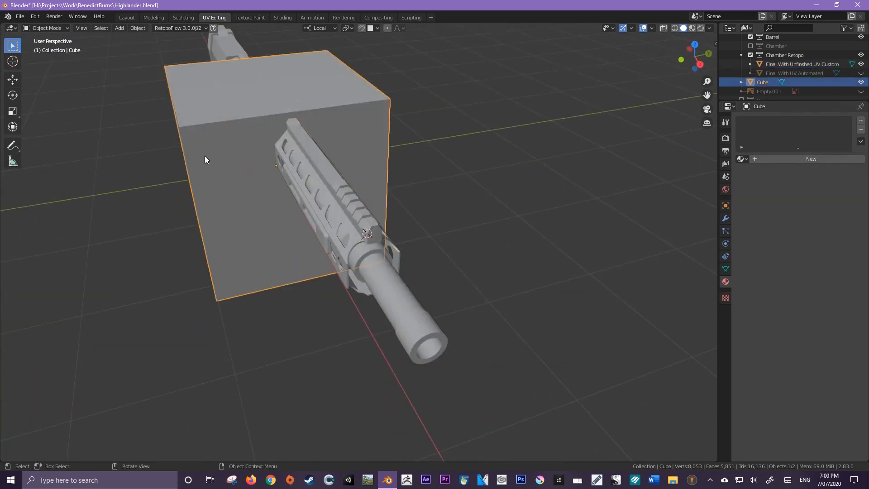
# Snap one cube corner onto the cursor at the barrel, making a spike
pyautogui.press('Tab')
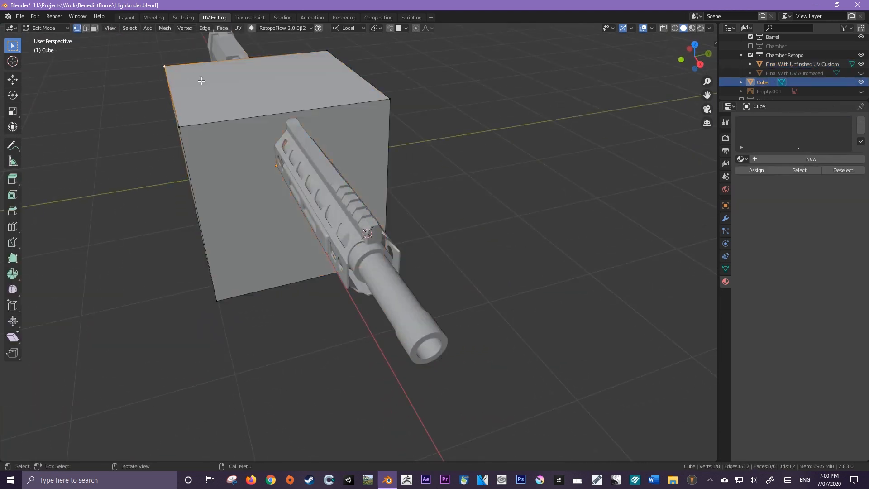
pyautogui.press('shift+s')
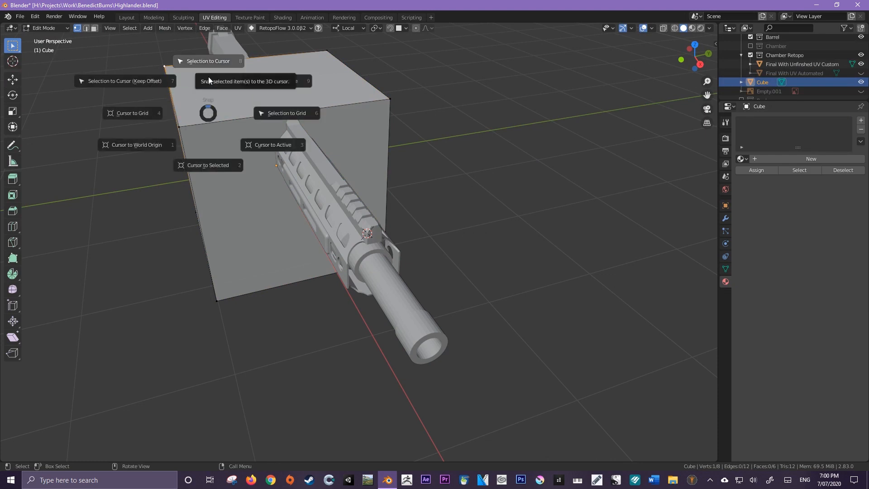
pyautogui.click(208, 62)
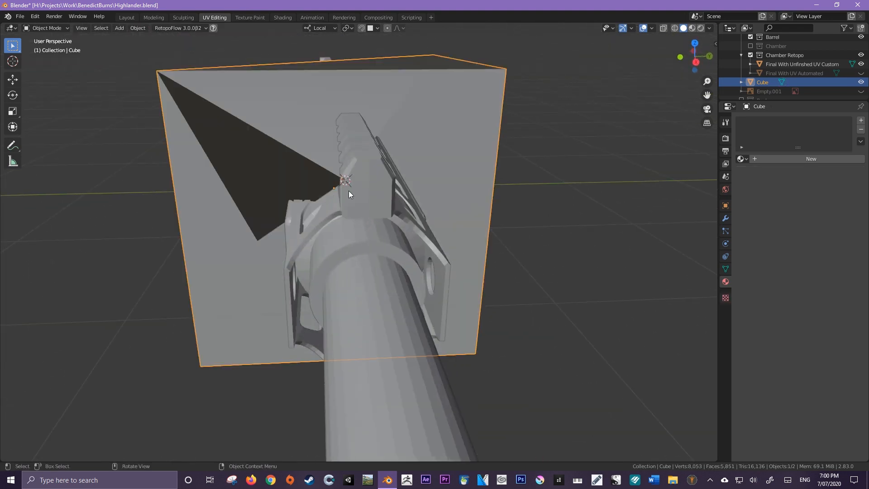
pyautogui.moveTo(349, 194); pyautogui.dragTo(395, 199)
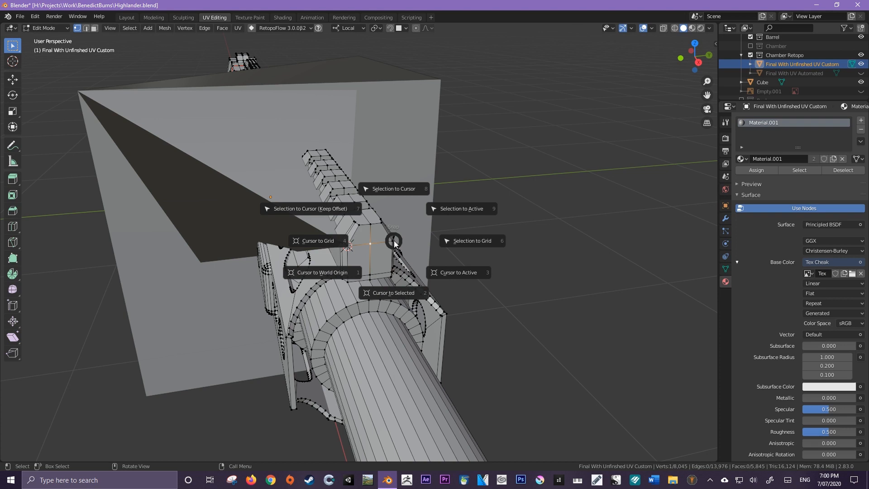
pyautogui.moveTo(317, 240)
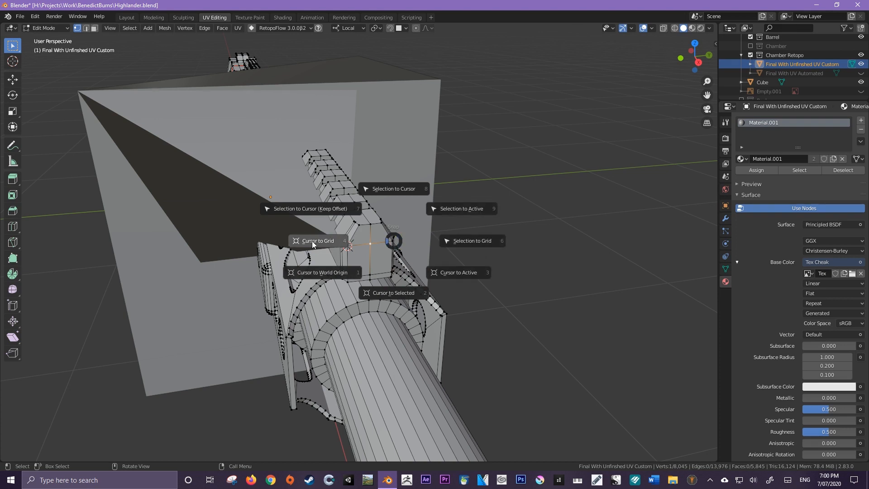
pyautogui.moveTo(322, 272)
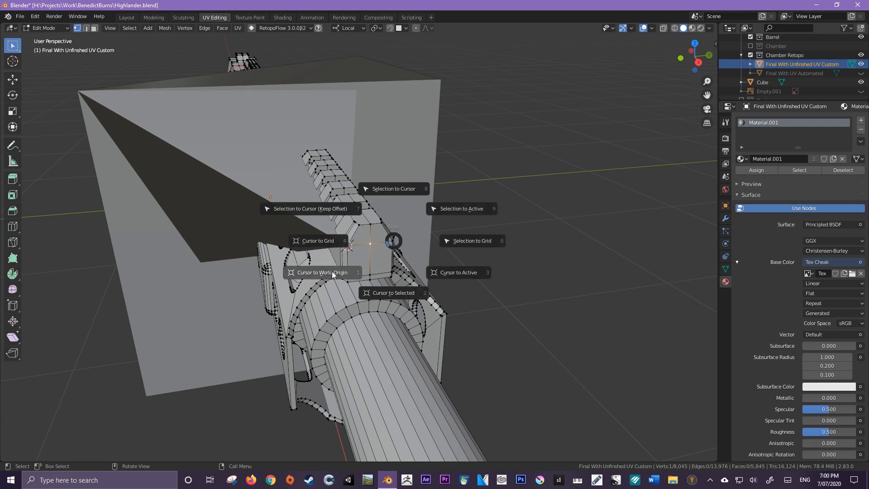
pyautogui.click(322, 272)
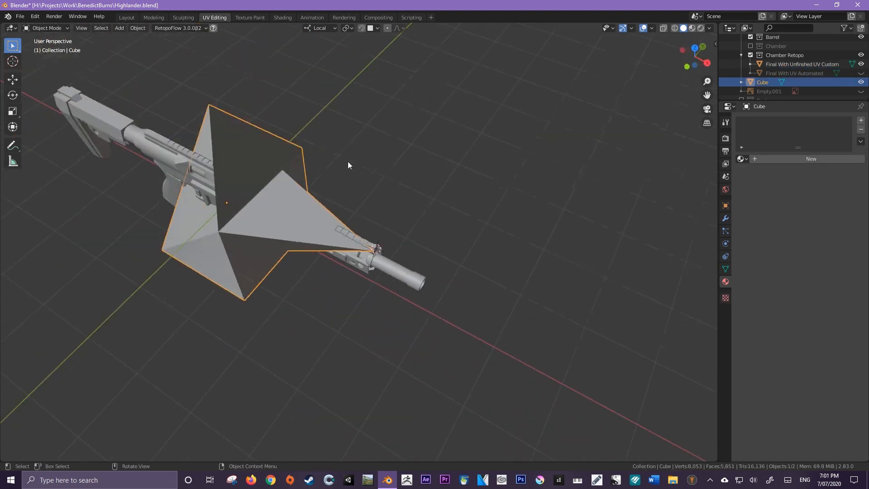
# Snap another cube corner onto the cursor near the rail front, then leave Edit Mode
pyautogui.press('Tab')
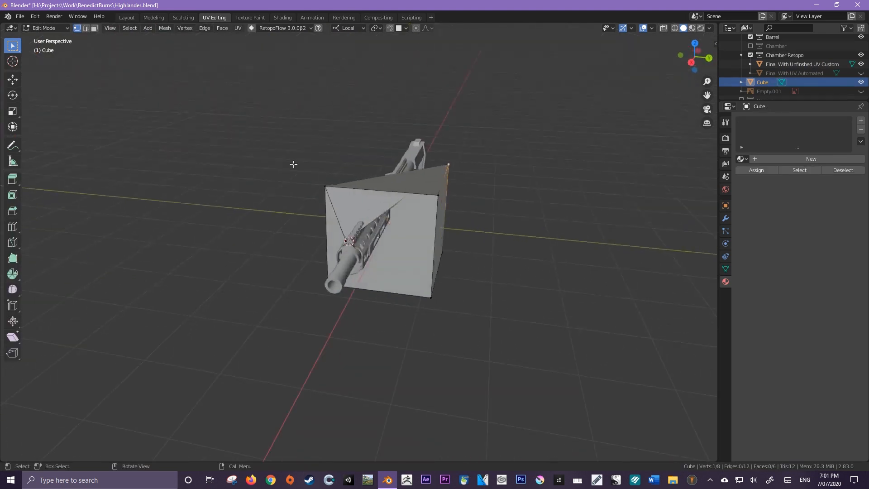
pyautogui.press('shift+s')
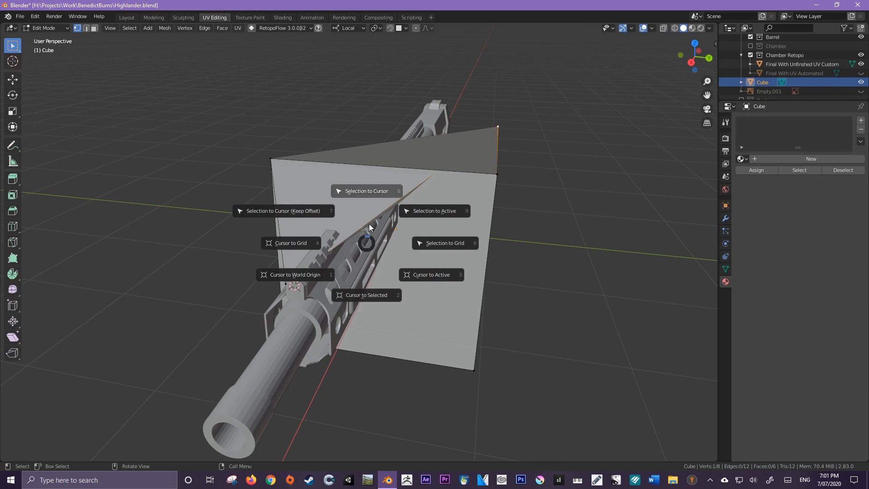
pyautogui.moveTo(366, 191)
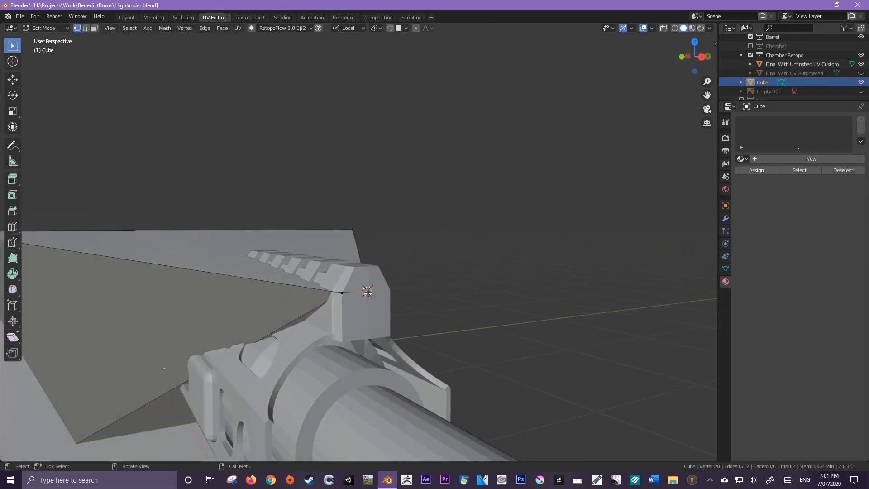
pyautogui.click(801, 63)
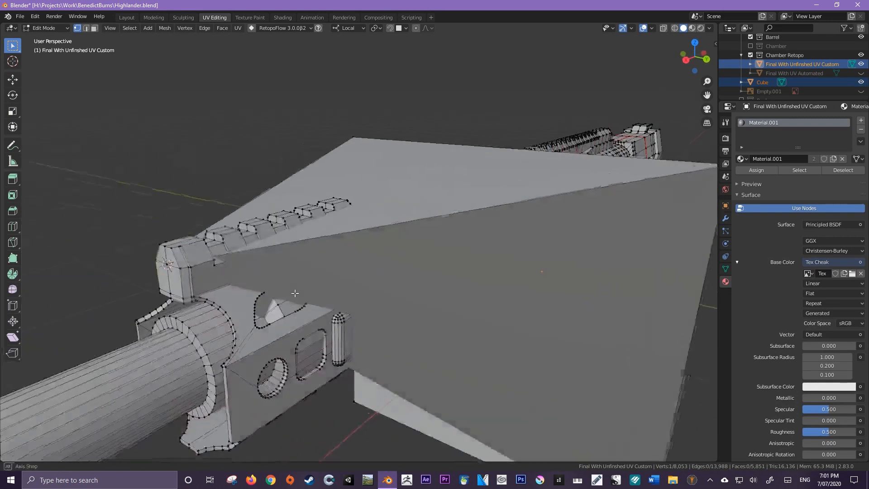
pyautogui.press('Tab')
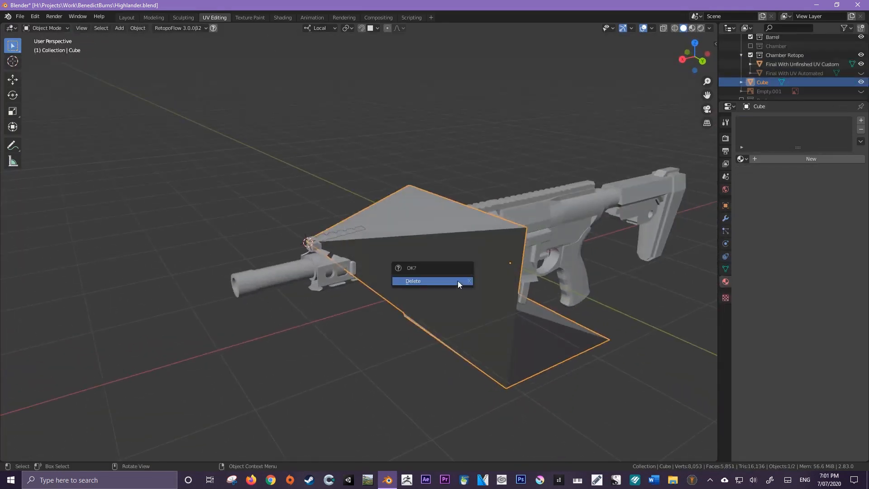
# Delete the spiked cube, leaving only the rifle
pyautogui.click(413, 280)
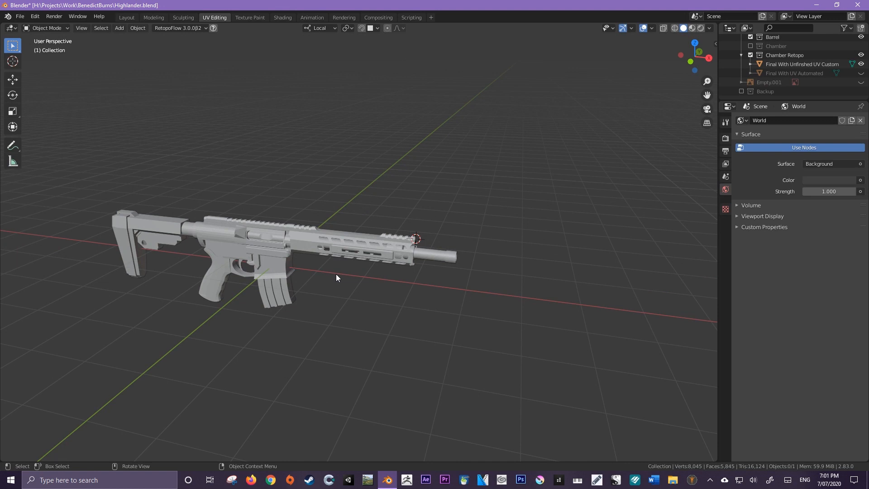
pyautogui.moveTo(337, 282)
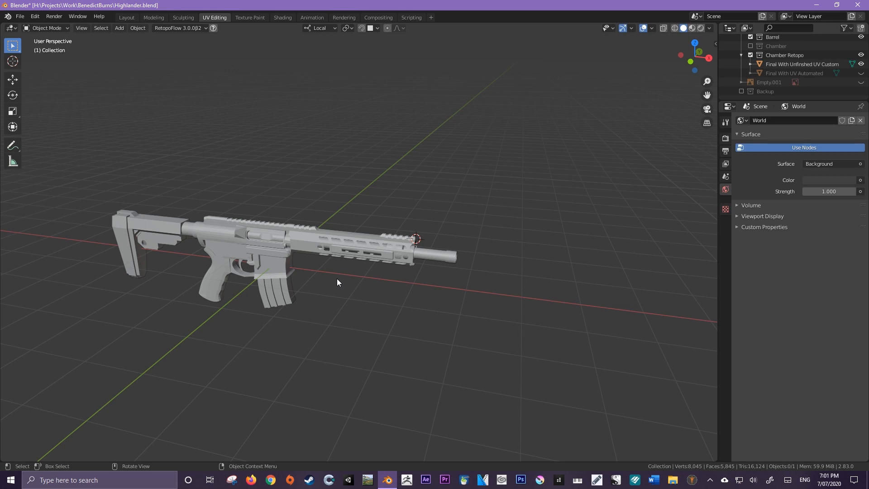
# From top view add a new cube near the rifle and select one of its faces in Edit Mode
pyautogui.press('7')
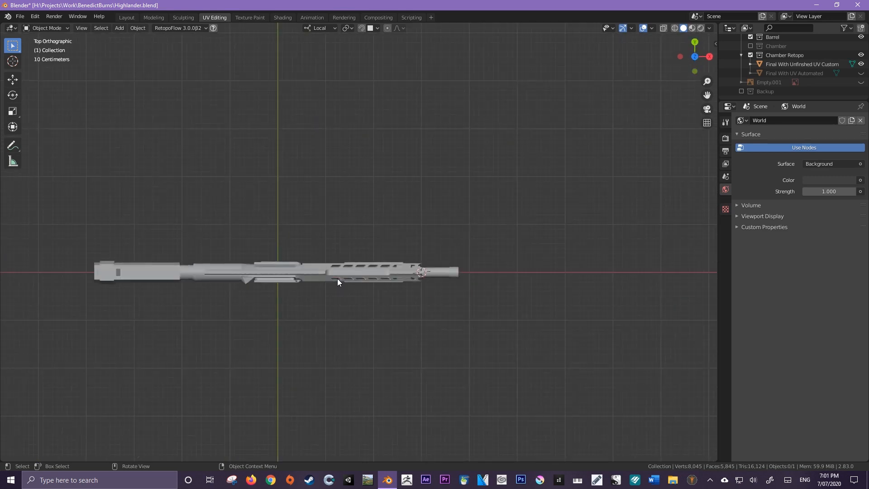
pyautogui.click(119, 28)
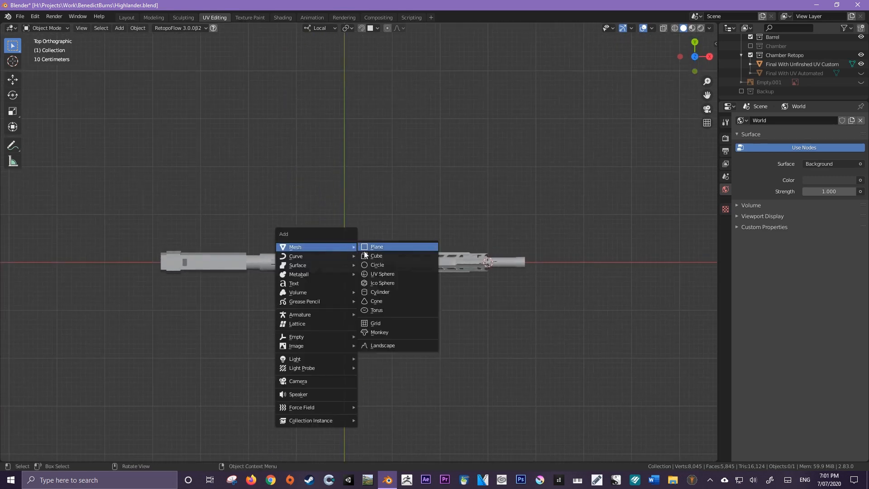
pyautogui.click(376, 255)
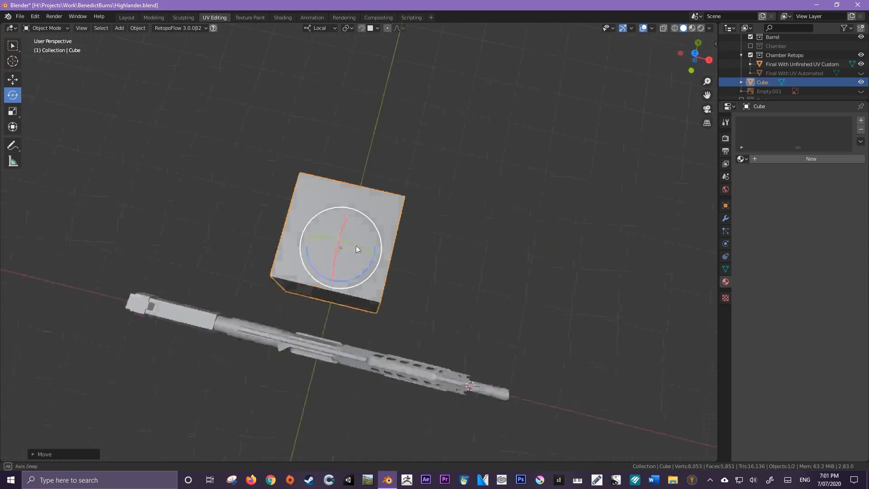
pyautogui.moveTo(355, 249); pyautogui.dragTo(343, 233)
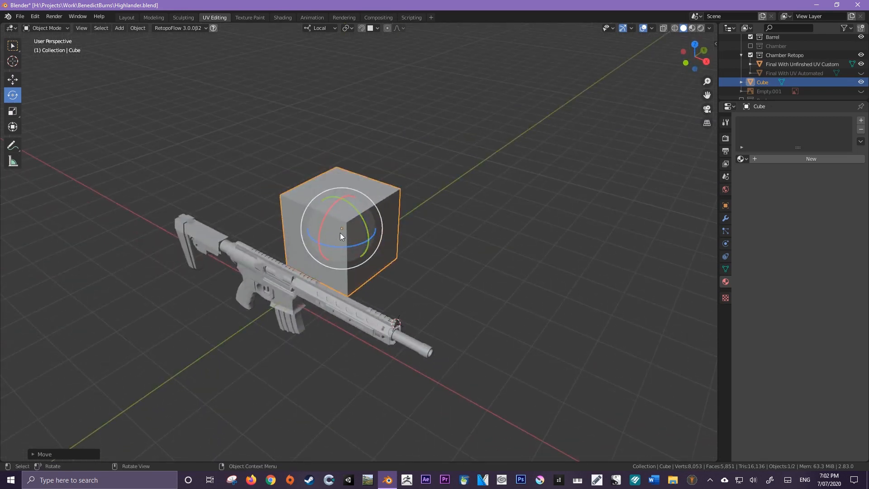
pyautogui.press('Tab')
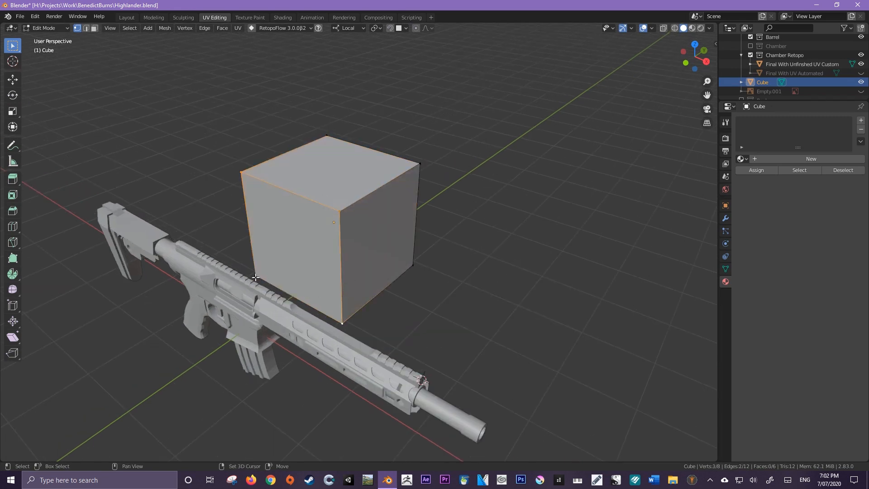
pyautogui.click(13, 95)
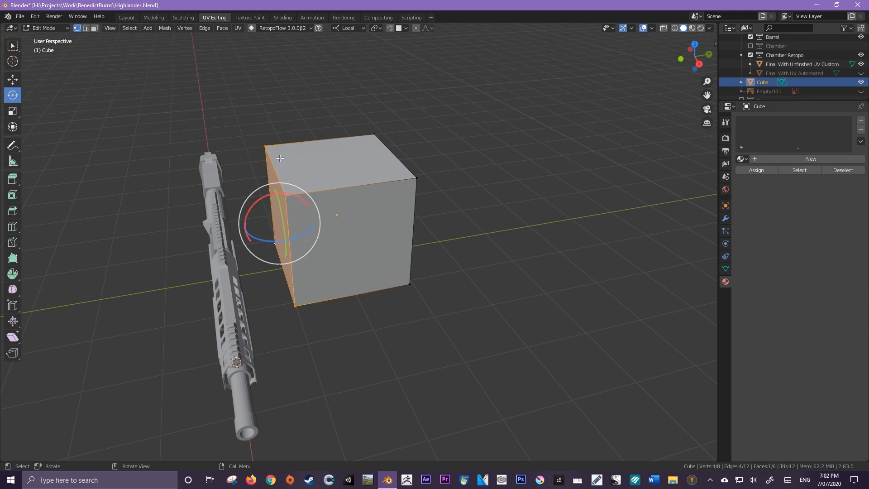
pyautogui.moveTo(281, 165)
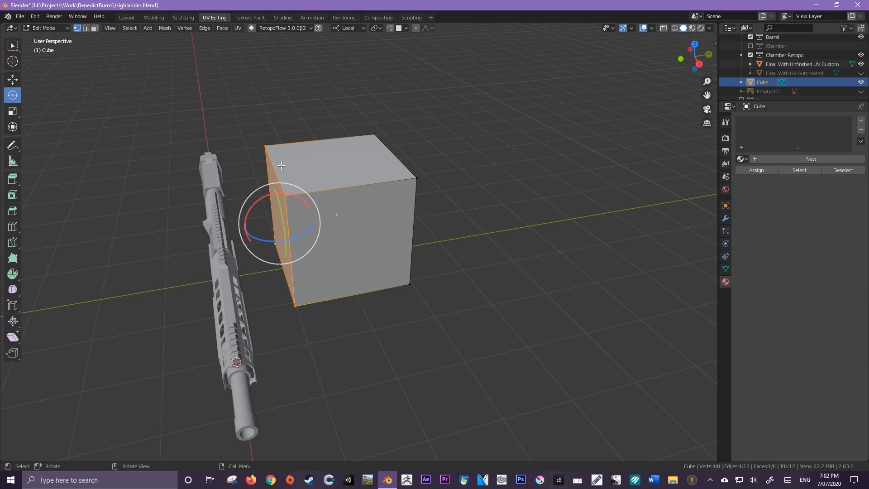
pyautogui.moveTo(374, 47)
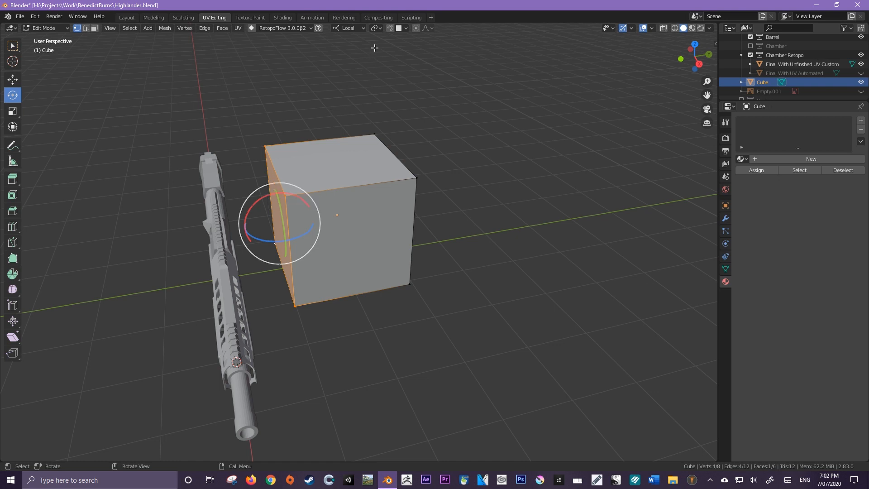
pyautogui.moveTo(375, 28)
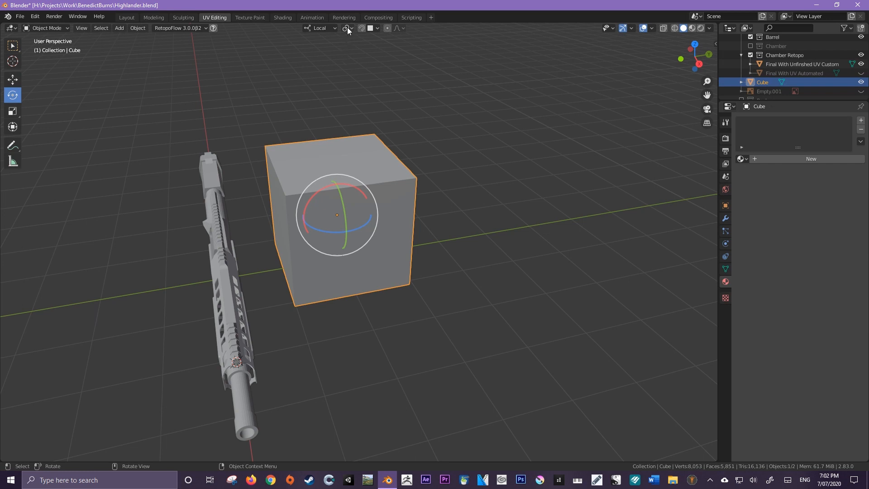
pyautogui.moveTo(348, 28)
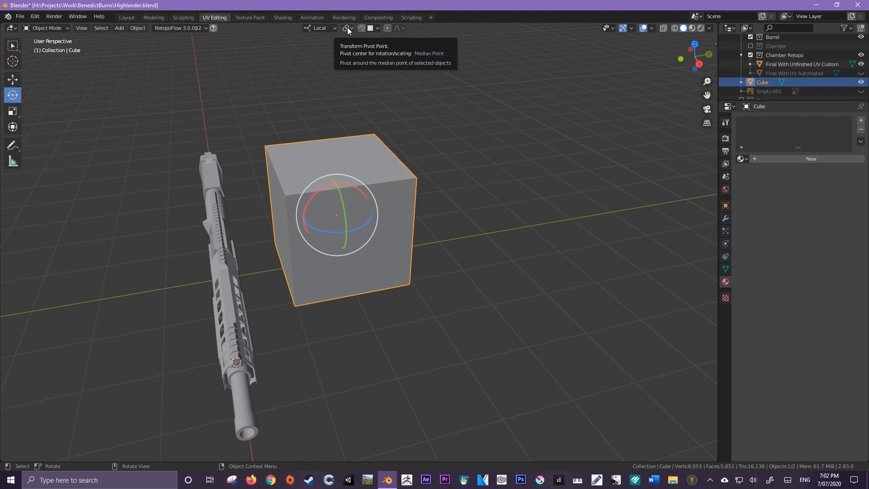
pyautogui.moveTo(487, 179)
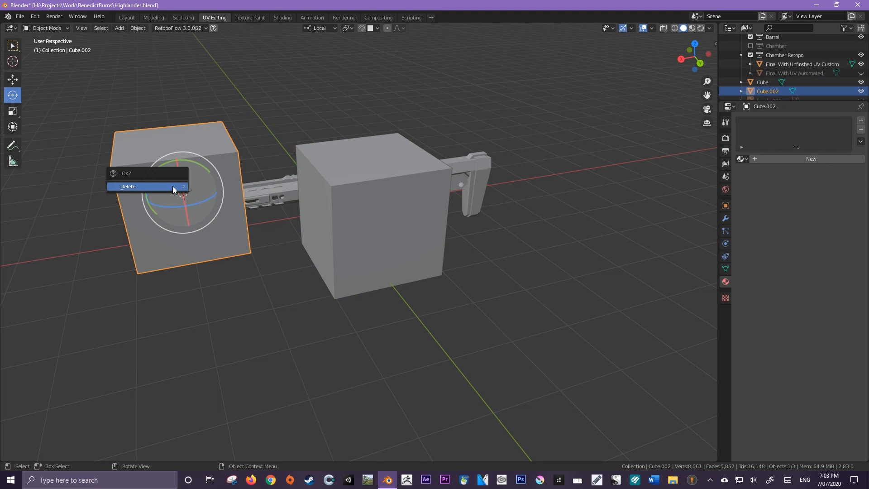
# Delete the stray duplicate Cube.002 beside the rifle
pyautogui.click(128, 185)
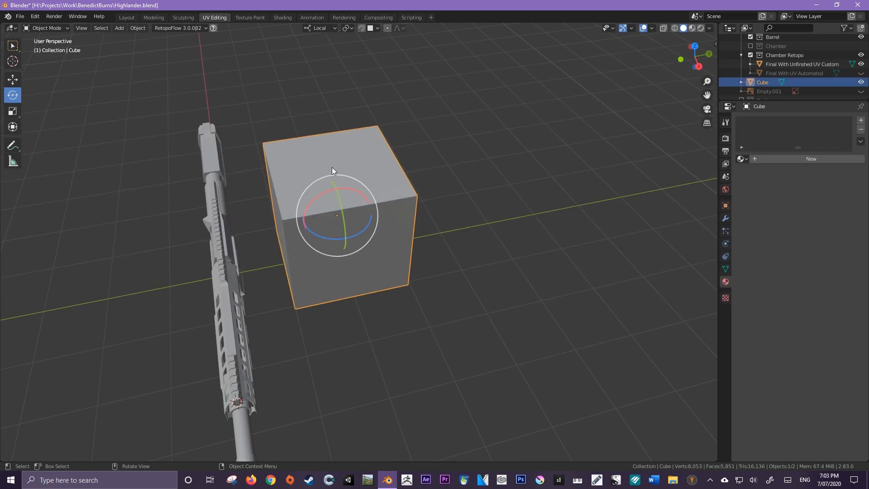
pyautogui.moveTo(284, 172)
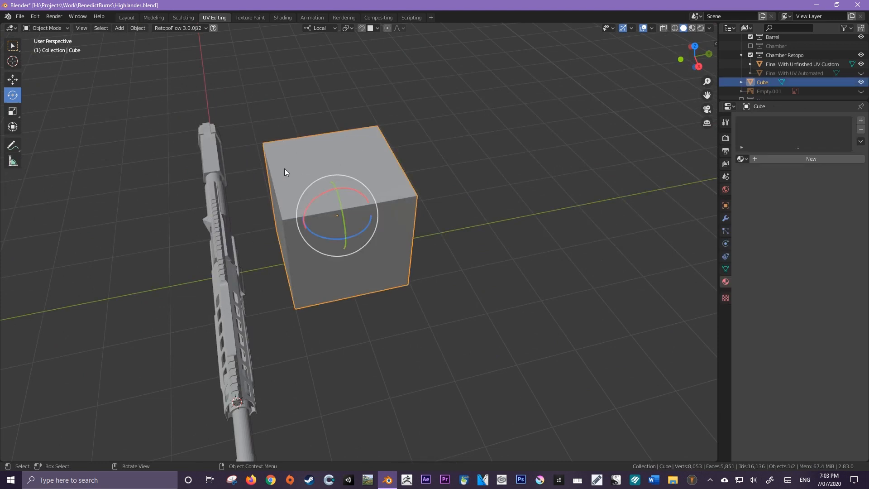
pyautogui.moveTo(346, 28)
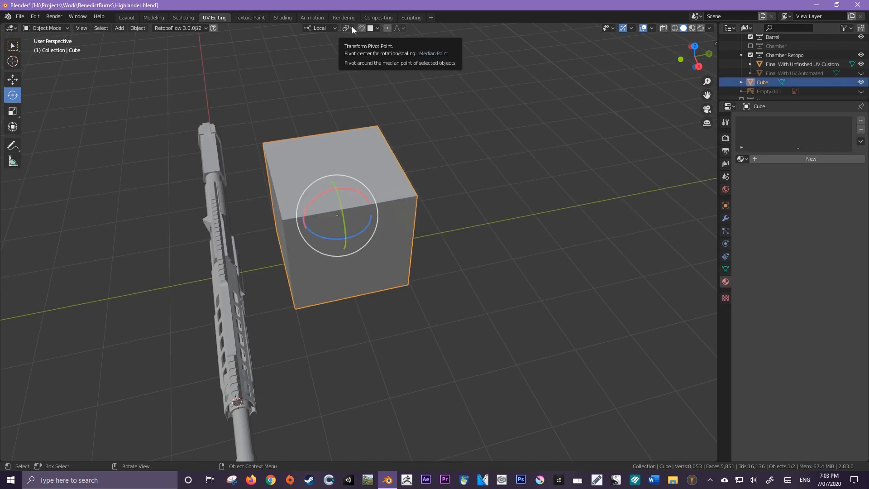
# Set the Transform Pivot Point to 3D Cursor and switch to Right view
pyautogui.click(346, 28)
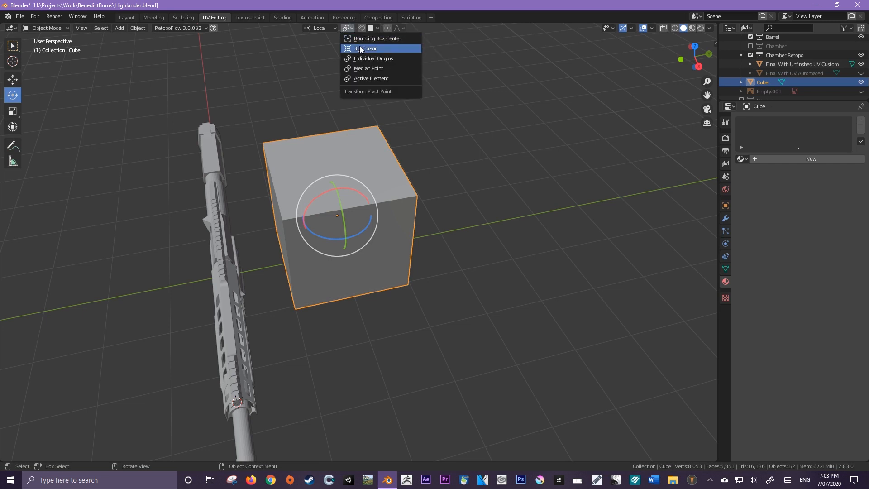
pyautogui.click(365, 48)
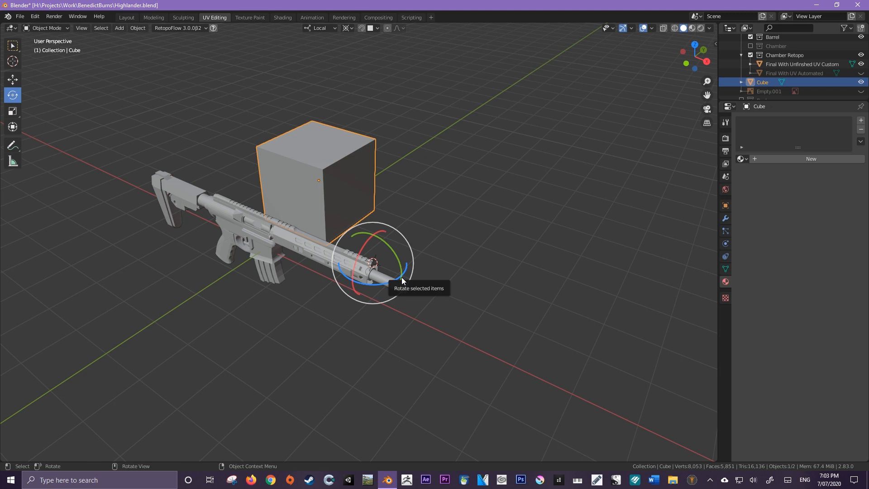
pyautogui.press('KP_3')
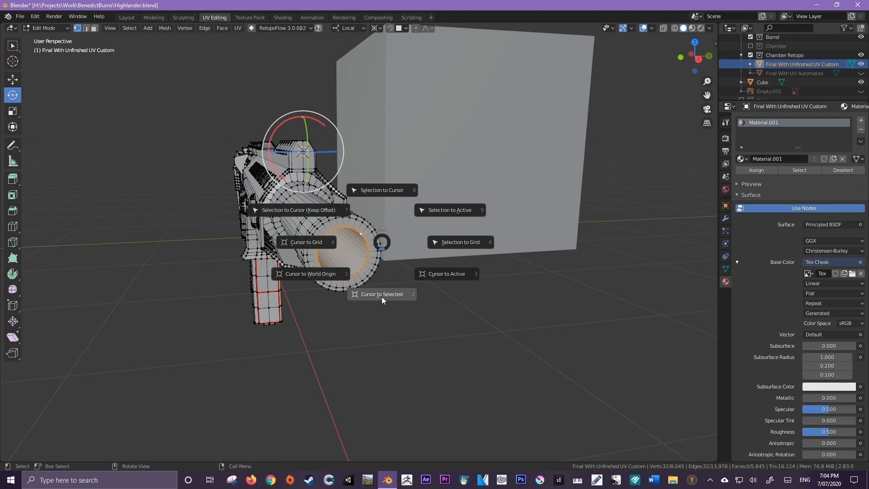
# Snap the 3D cursor to the centre of the selected muzzle edge loop via Cursor to Selected
pyautogui.click(381, 293)
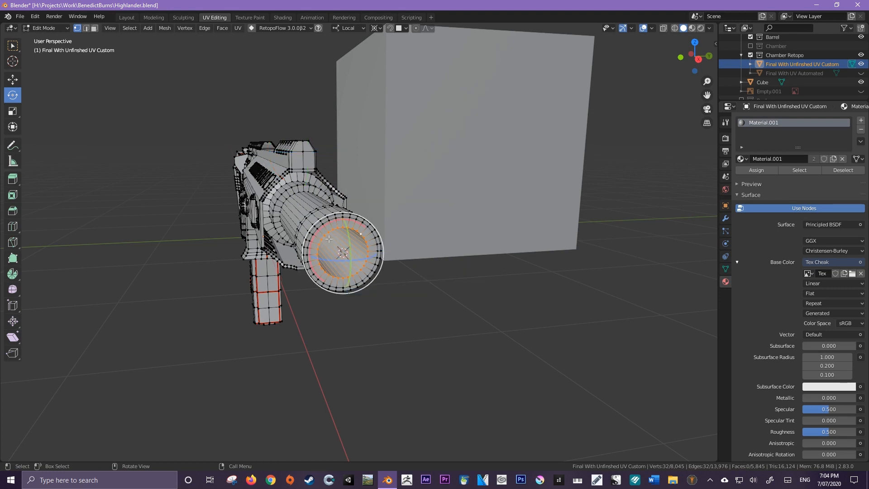
pyautogui.moveTo(361, 254)
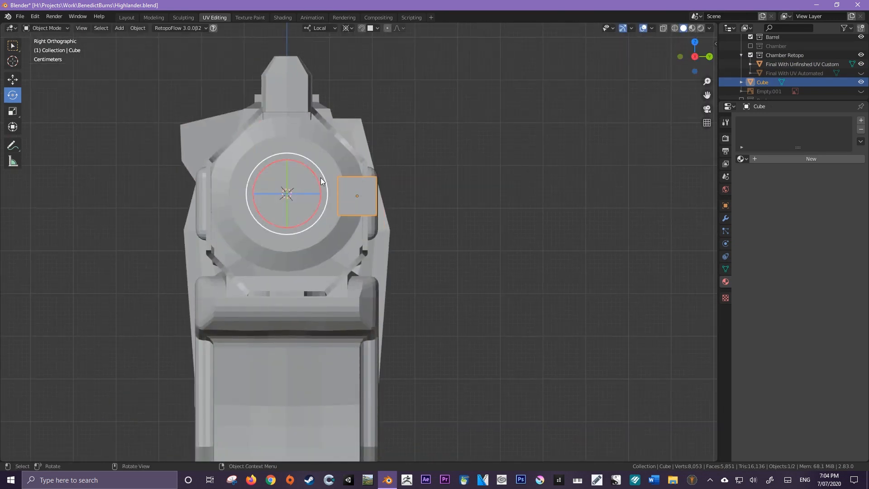
# Rotate the cube around the 3D cursor at the barrel muzzle
pyautogui.moveTo(321, 183); pyautogui.dragTo(343, 260)
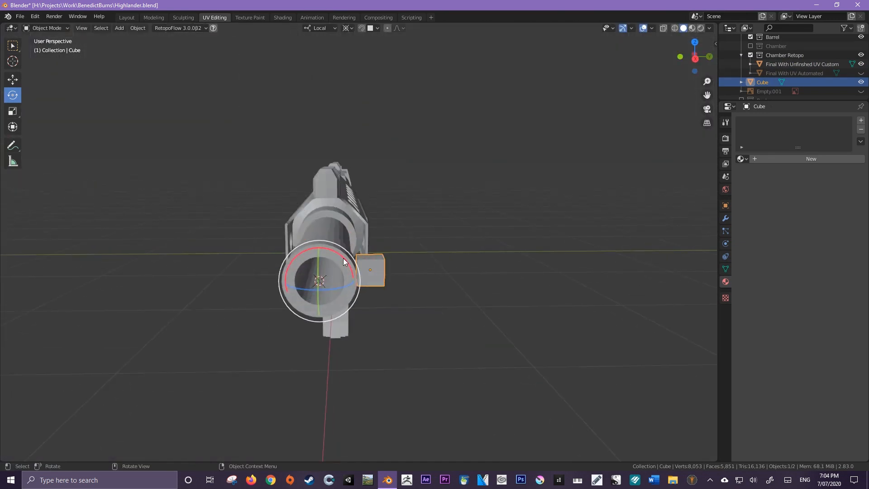
pyautogui.press('r')
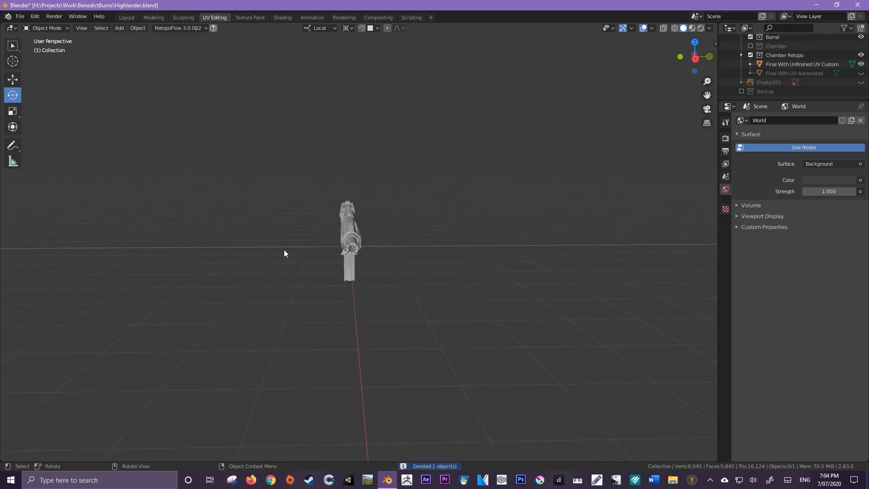
pyautogui.moveTo(299, 255)
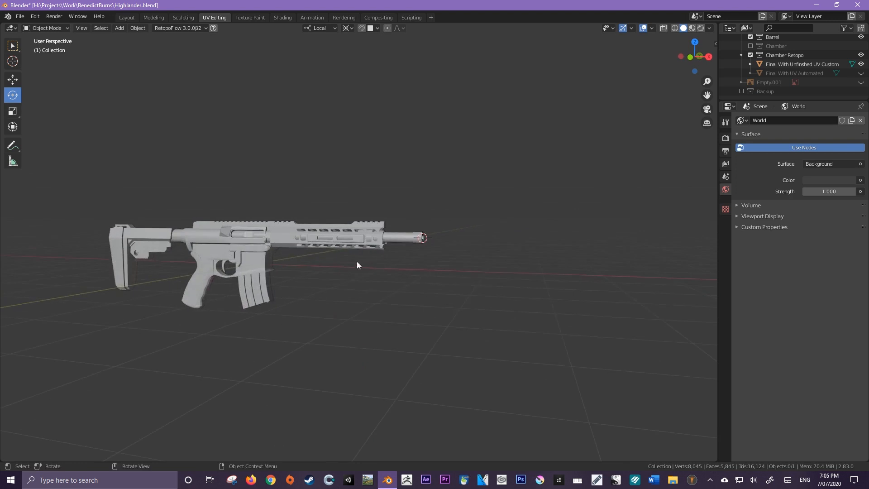
pyautogui.moveTo(358, 265); pyautogui.dragTo(307, 265)
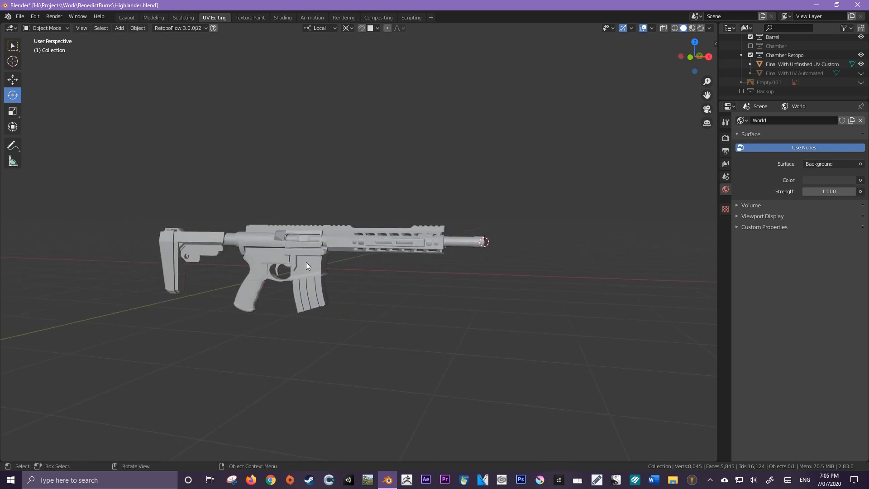